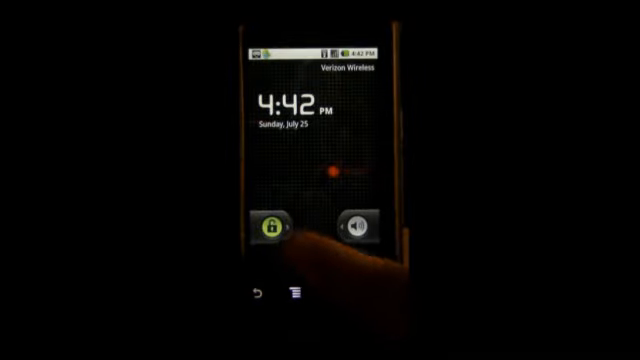
# Unlock the Droid with the slider and launch Android Market from the home screen.
pyautogui.moveTo(272, 224); pyautogui.dragTo(360, 224)
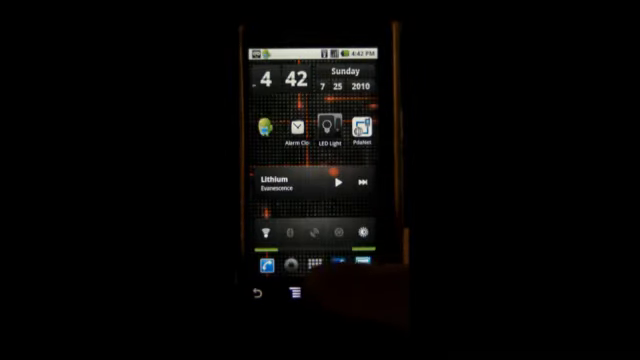
pyautogui.click(305, 264)
pyautogui.write('P')
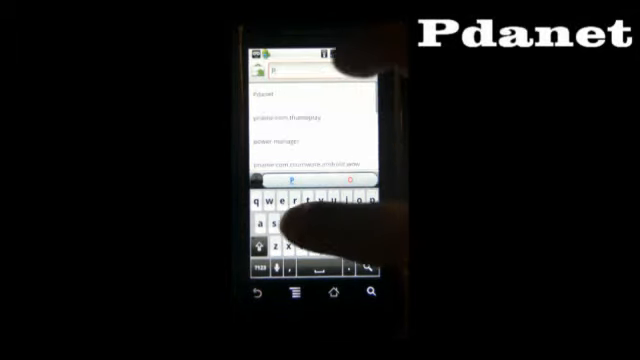
# Search the Market for 'Pdanet' and download PdaNet free edition.
pyautogui.write('da')
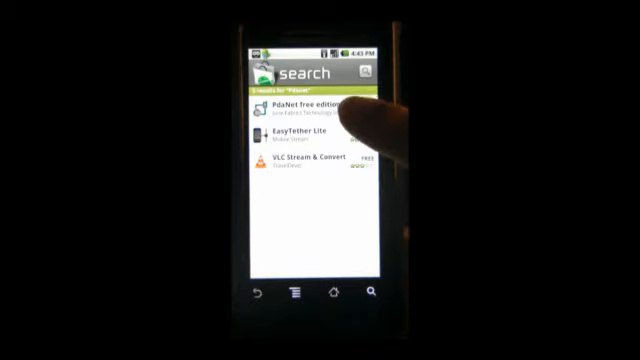
pyautogui.click(300, 108)
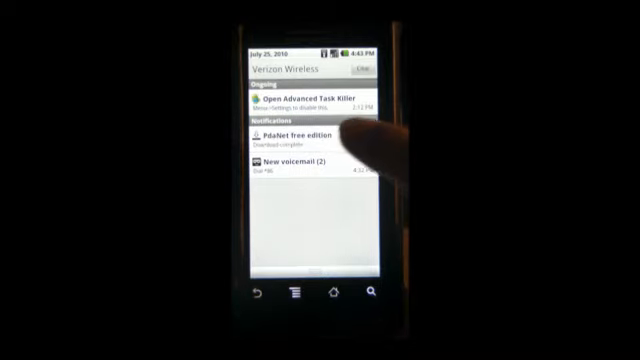
# Open the completed PdaNet free edition download and launch the PdaNet app.
pyautogui.click(300, 135)
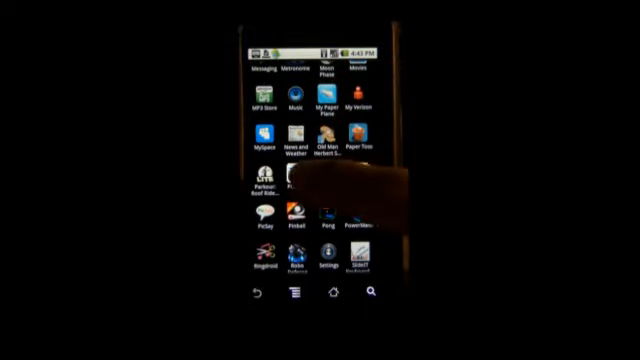
pyautogui.click(332, 293)
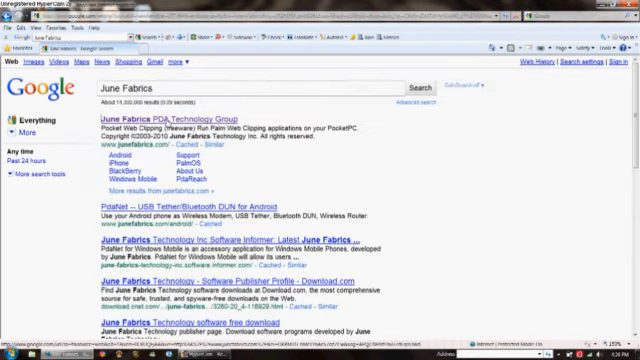
# Navigate the June Fabrics PDA Technology Group site to the PdaNet for Android download.
pyautogui.click(155, 128)
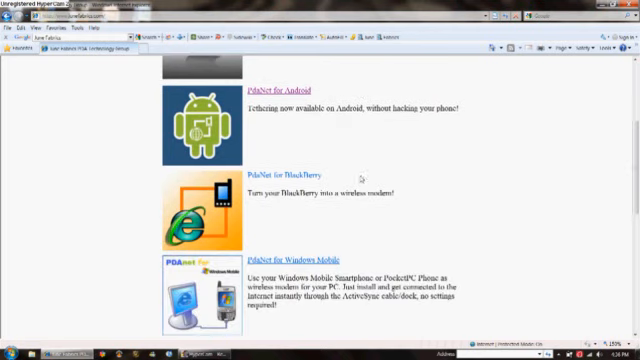
pyautogui.scroll(-3)
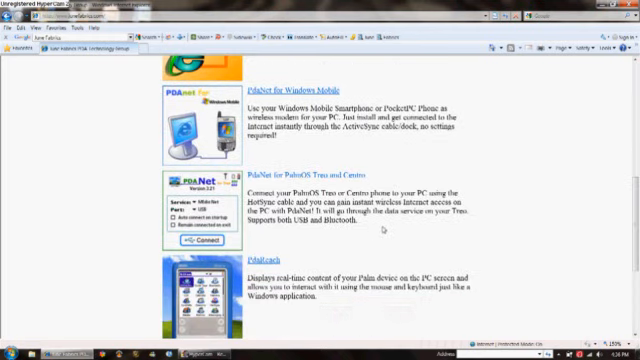
pyautogui.scroll(-3)
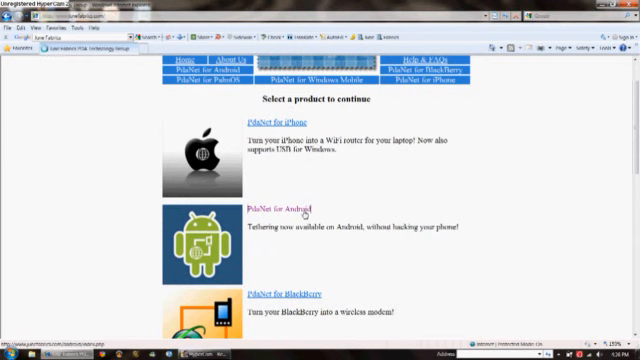
pyautogui.click(280, 209)
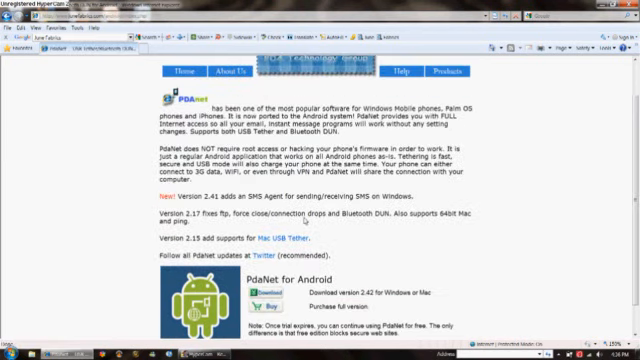
pyautogui.scroll(-3)
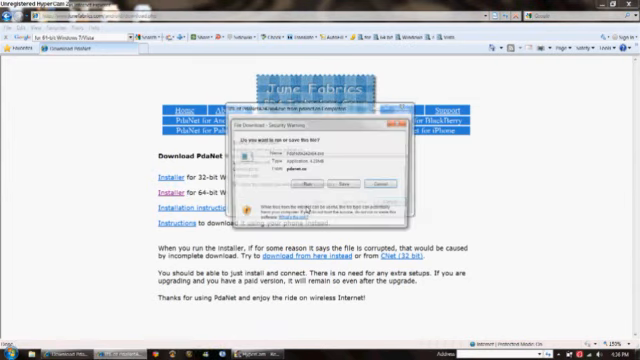
# Save the PdaNet installer file into the Documents library.
pyautogui.click(326, 183)
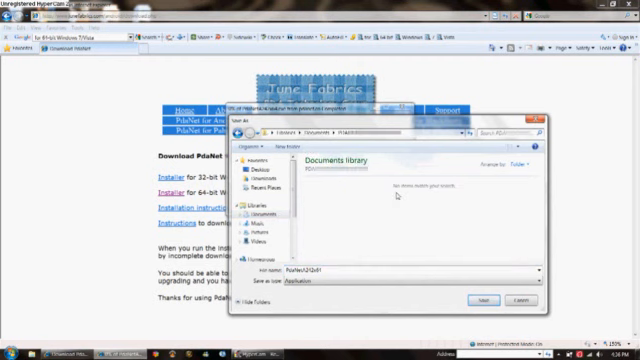
pyautogui.click(481, 272)
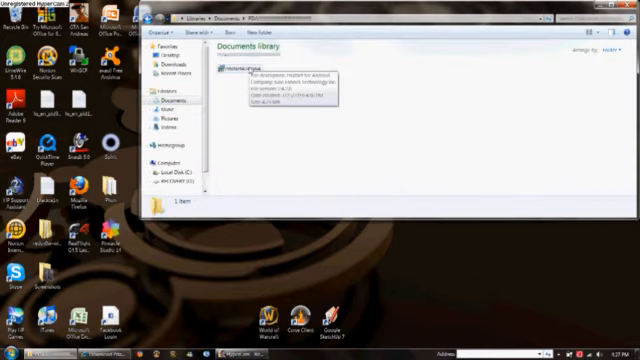
# Run the PdaNet installer, accept the license, and confirm the phone is disconnected.
pyautogui.doubleClick(232, 68)
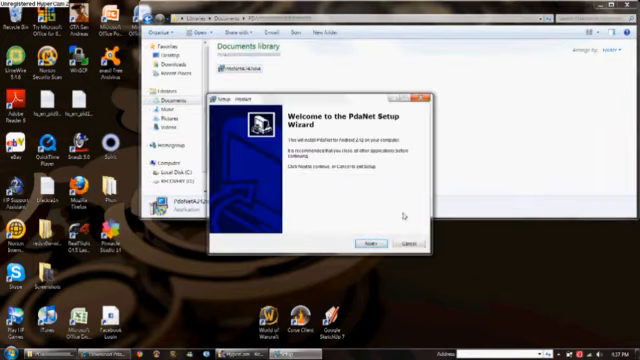
pyautogui.click(368, 245)
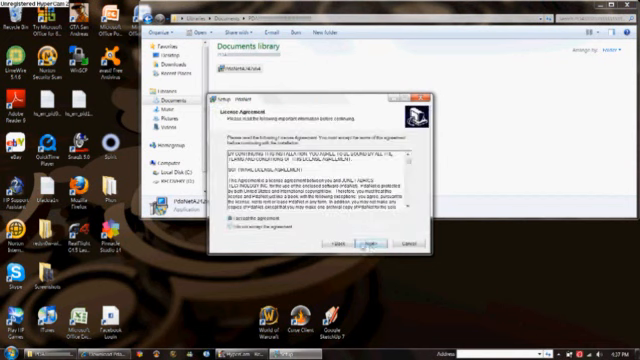
pyautogui.click(367, 243)
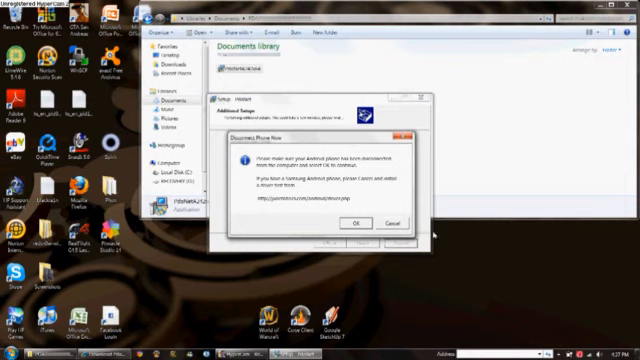
pyautogui.click(355, 223)
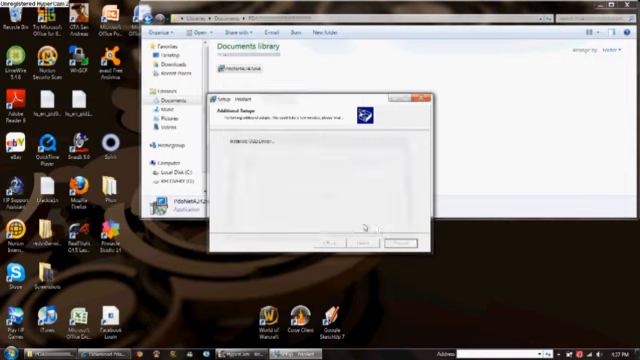